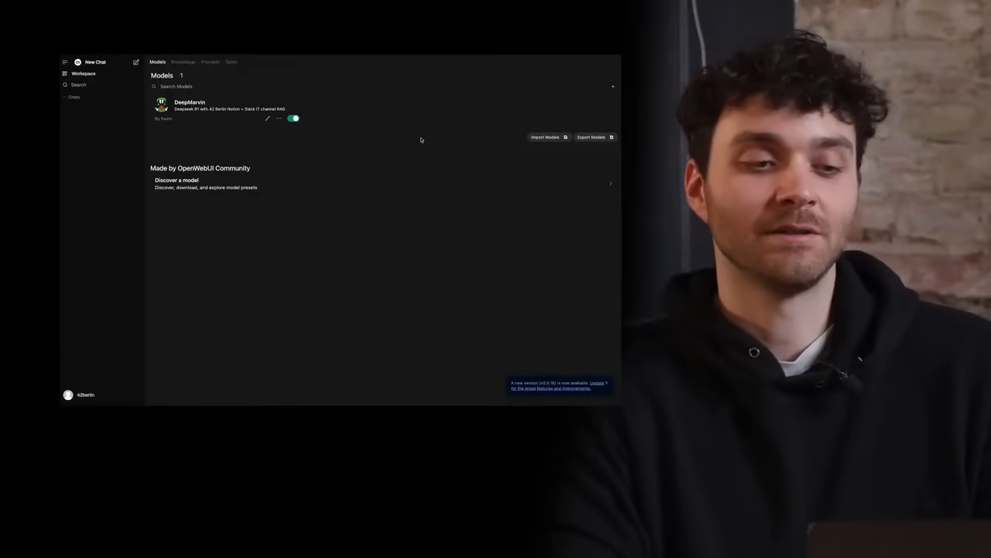
mouse_move(359, 144)
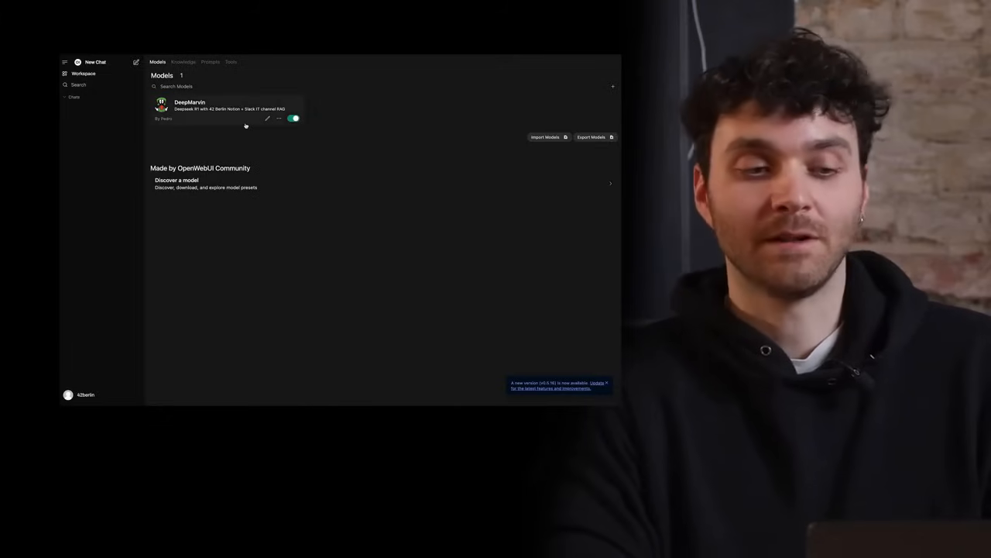
mouse_move(259, 133)
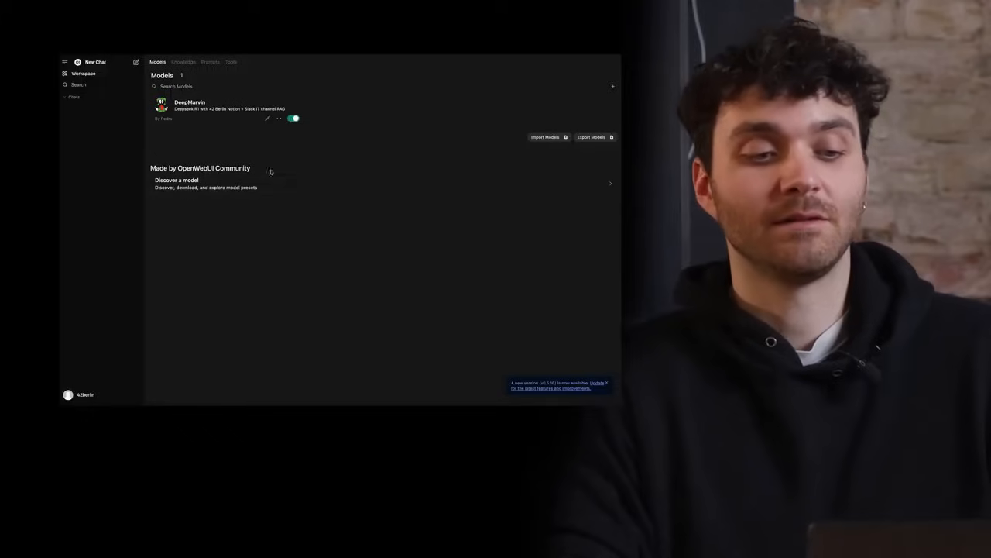
mouse_move(243, 266)
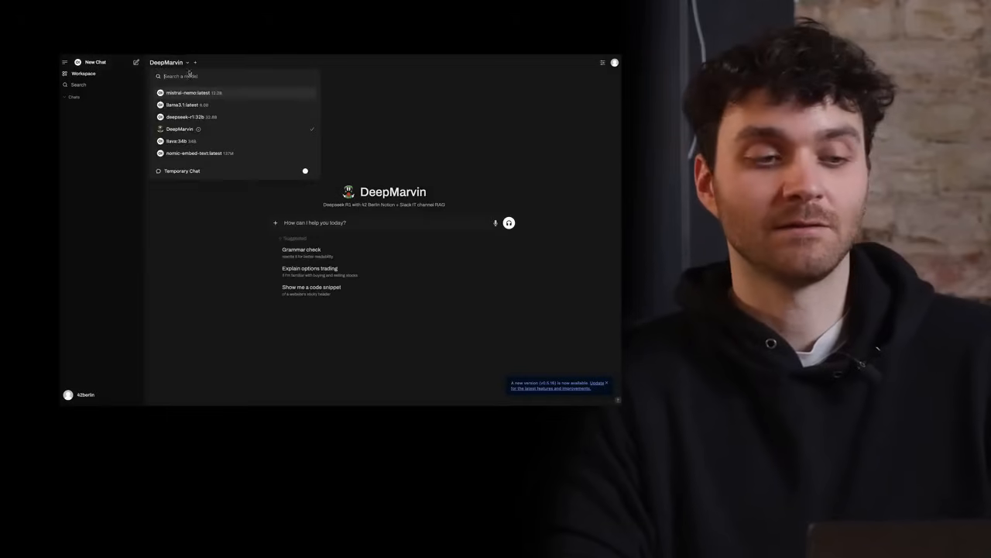
- Start a new chat and switch its model from DeepMarvin to deepseek-r1:32b
click(83, 73)
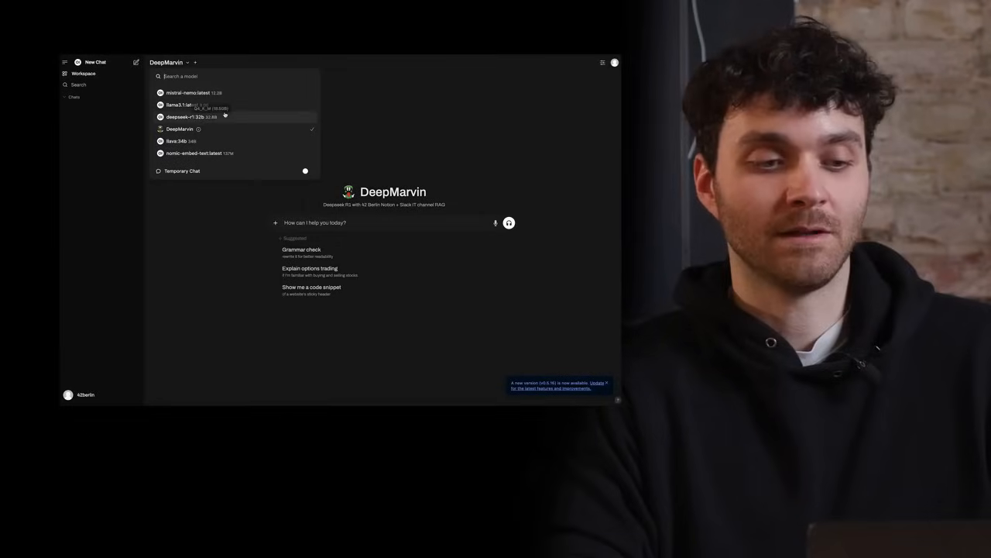
click(189, 116)
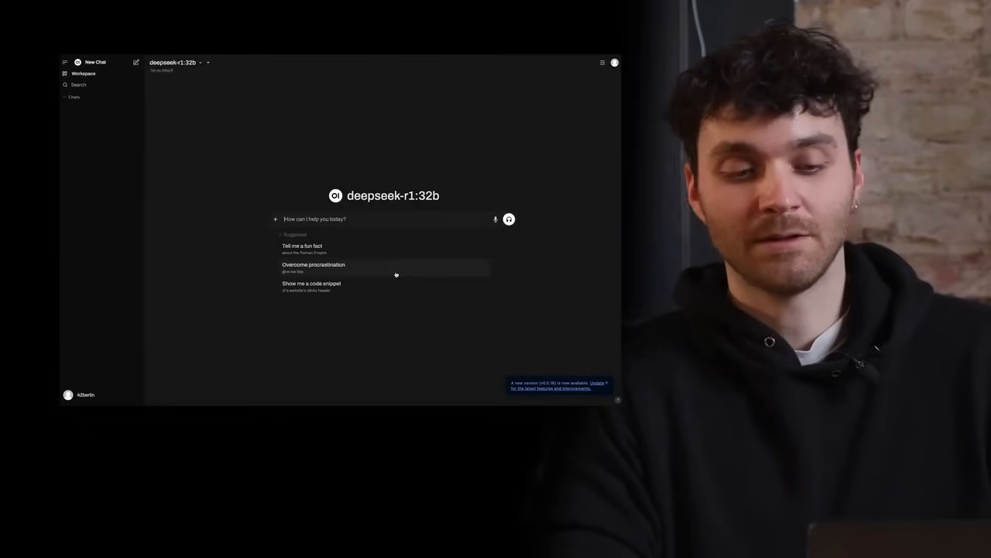
mouse_move(375, 250)
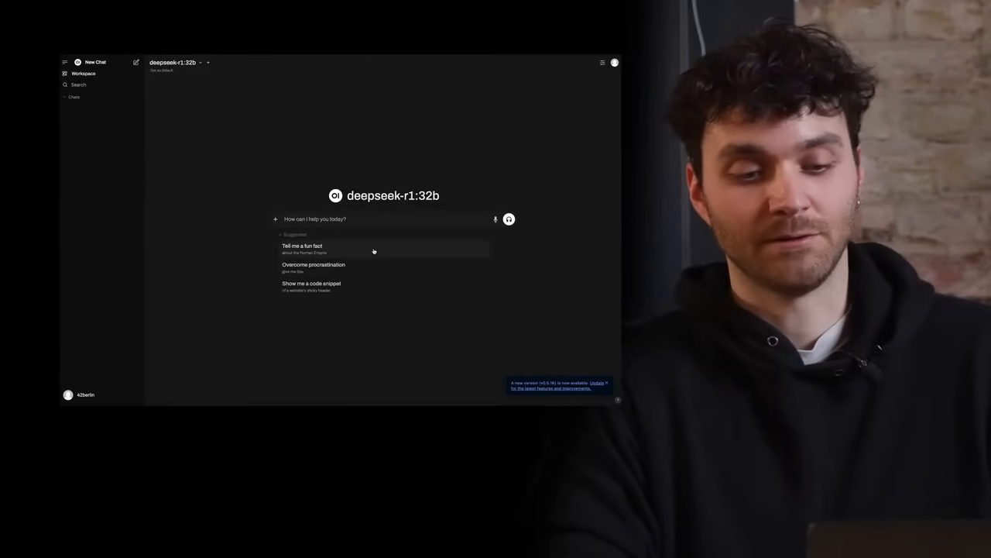